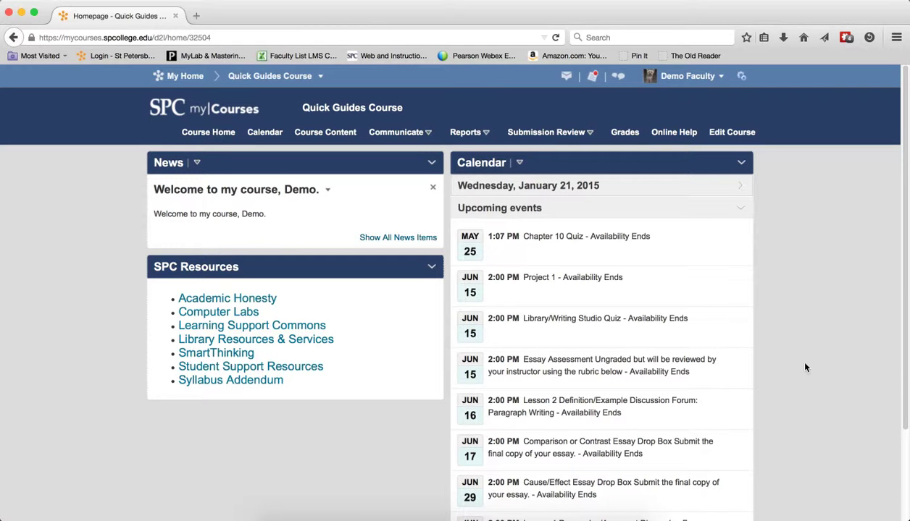
pyautogui.moveTo(681, 176)
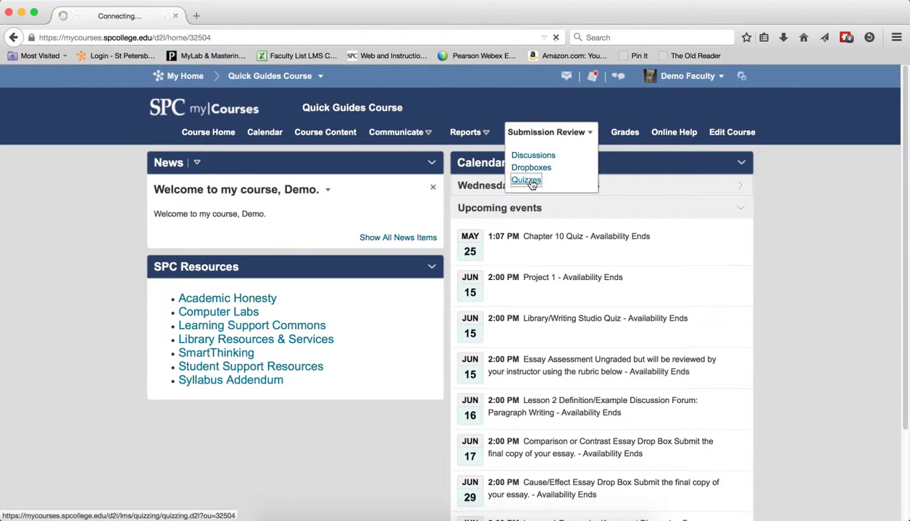
# - Go to Quizzes from the Submission Review menu of the Quick Guides Course
pyautogui.click(526, 180)
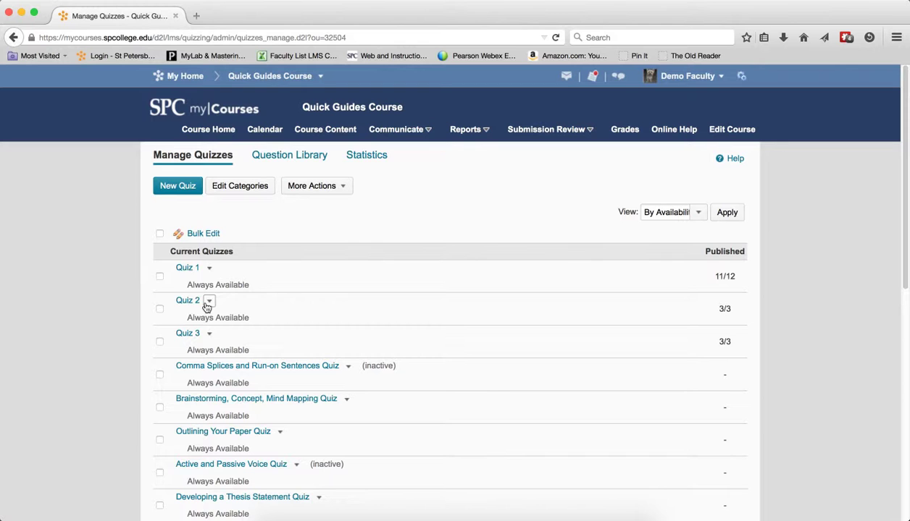
# - Select Quiz 1, Quiz 2, Comma Splices, Brainstorming and Outlining quizzes for bulk editing
pyautogui.click(159, 308)
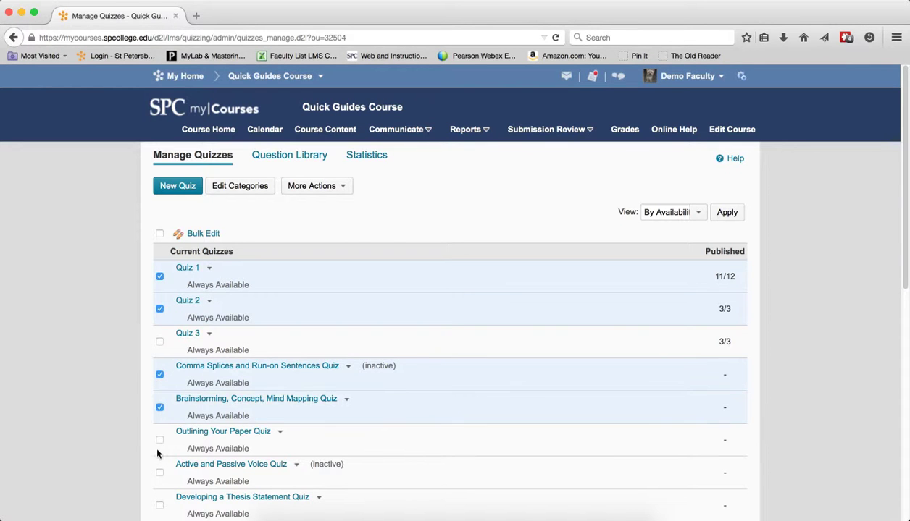
pyautogui.click(159, 439)
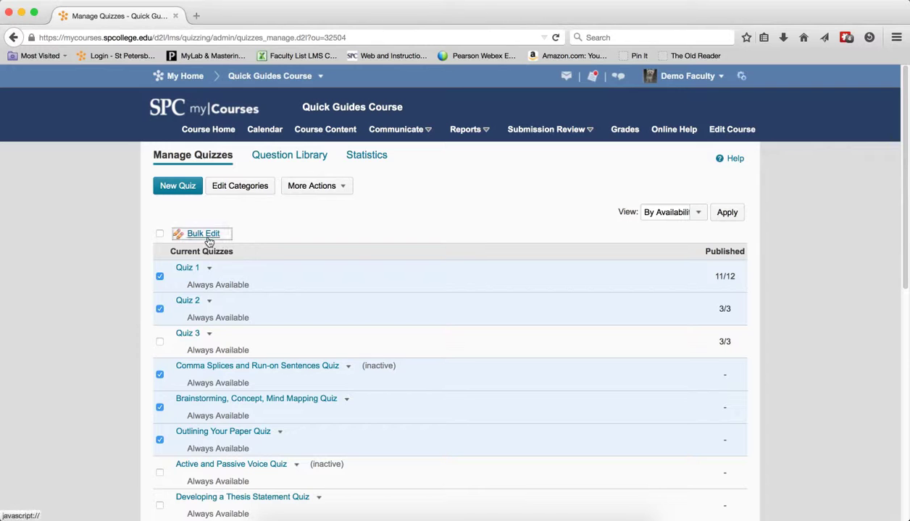
pyautogui.click(203, 233)
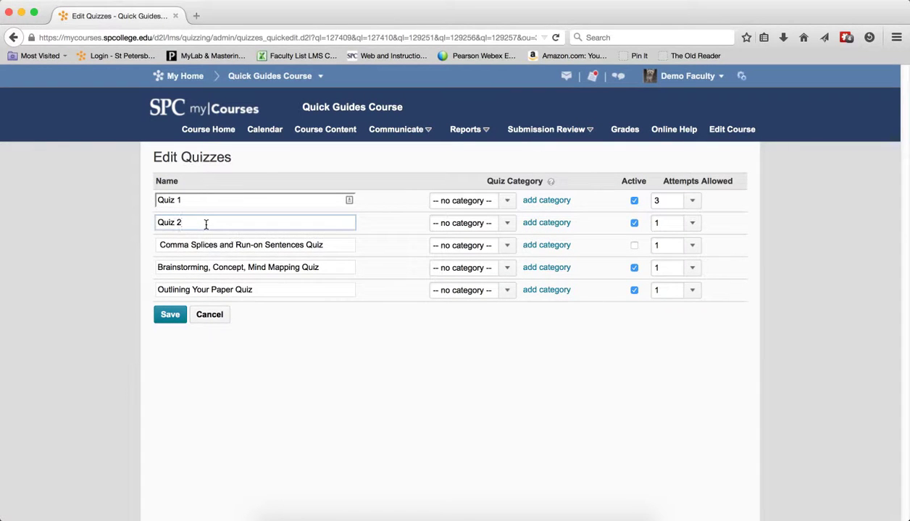
# - Append ' - My Quiz' to the Quiz 2 name
pyautogui.click(205, 223)
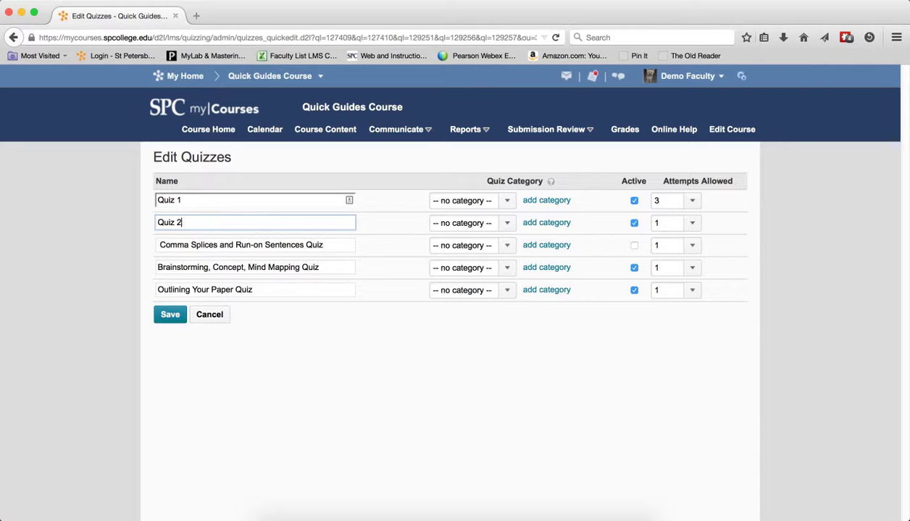
pyautogui.write('- My Q')
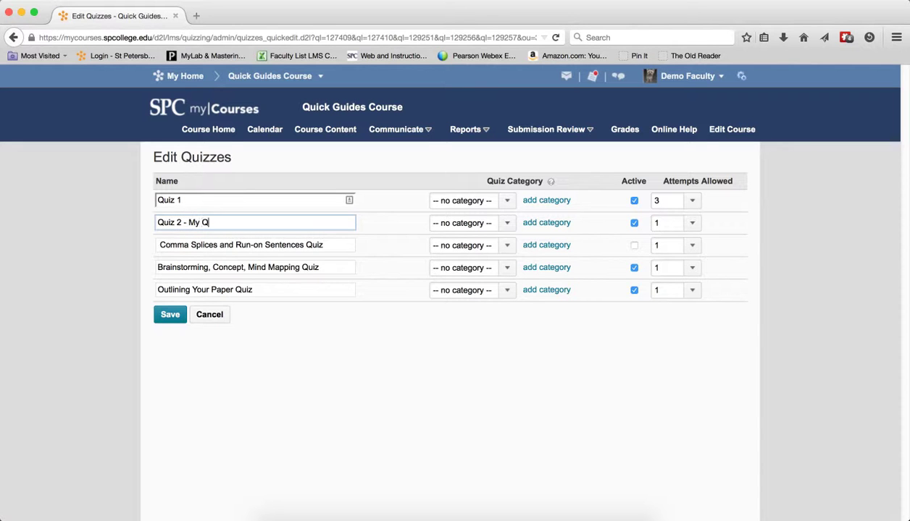
pyautogui.write('iz')
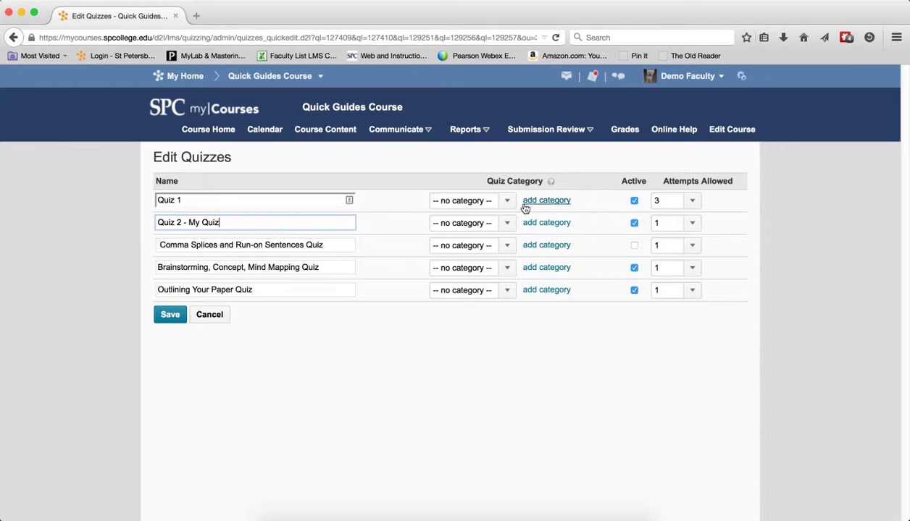
# - Assign Quiz 1 to the Chapter 1 Quiz category and view then dismiss the category help
pyautogui.click(507, 201)
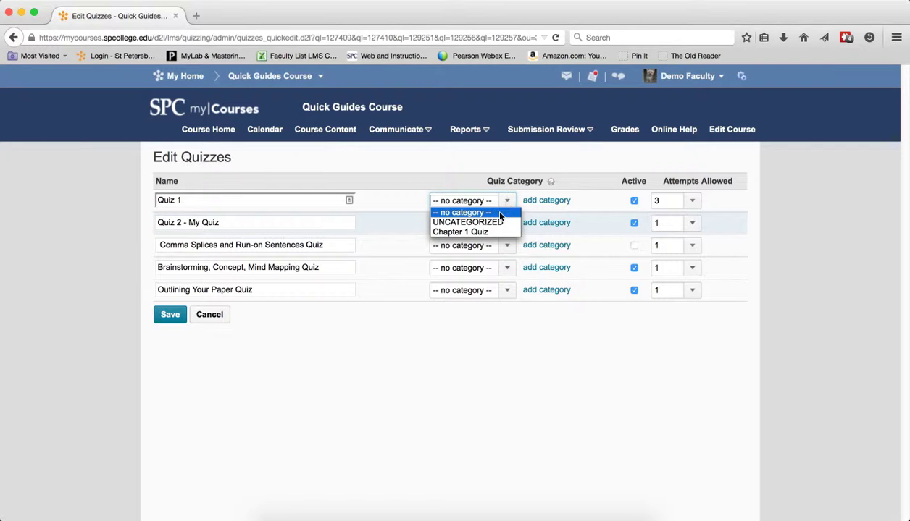
pyautogui.click(459, 232)
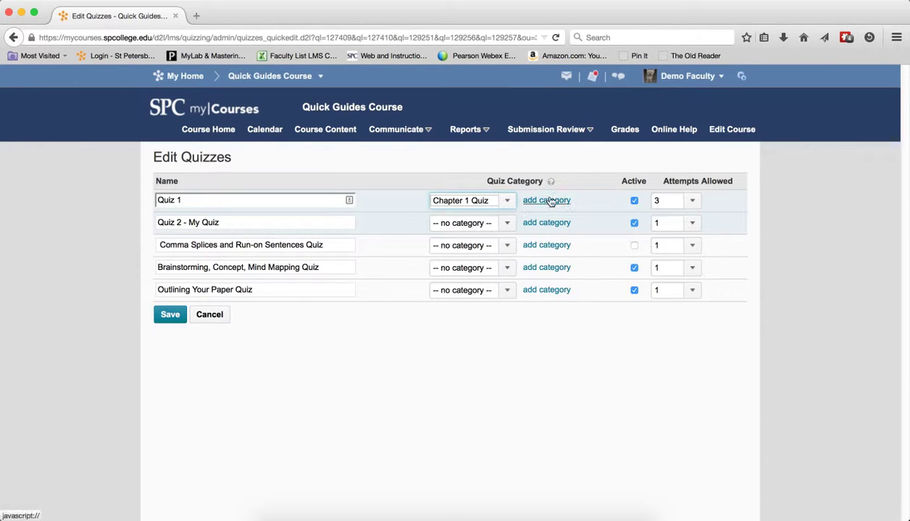
pyautogui.click(550, 181)
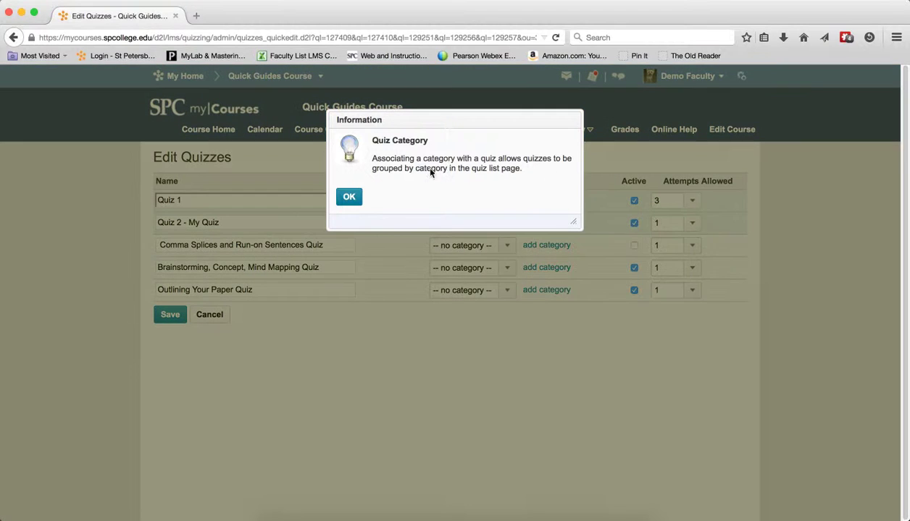
pyautogui.moveTo(557, 163)
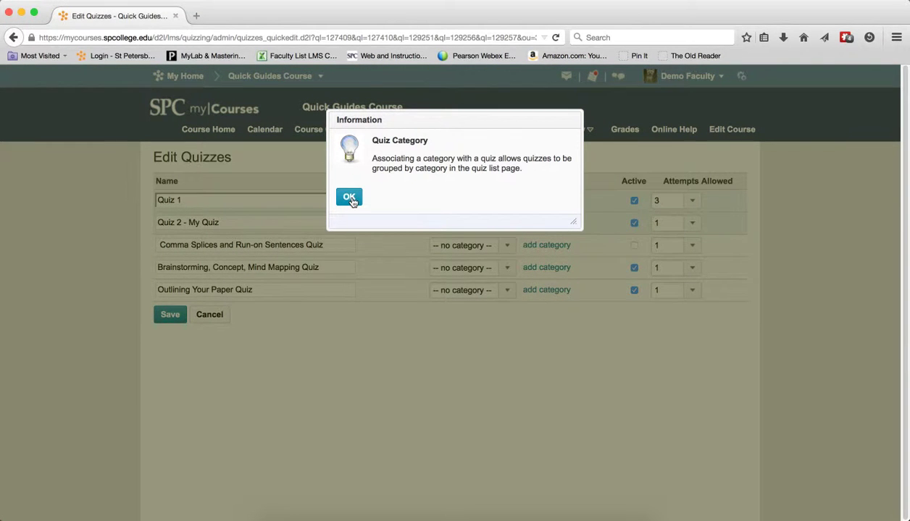
pyautogui.click(349, 197)
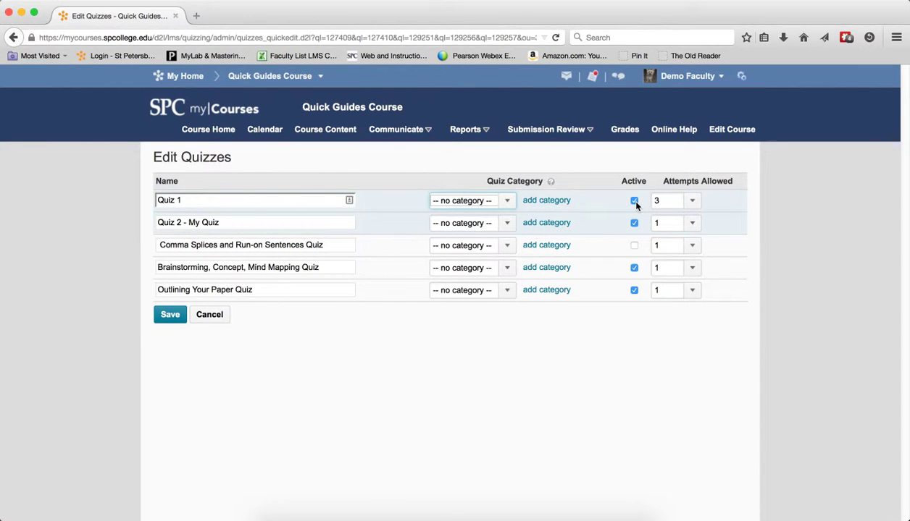
# - Deactivate Quiz 1, allow Quiz 2 three attempts, and save all edits
pyautogui.click(633, 201)
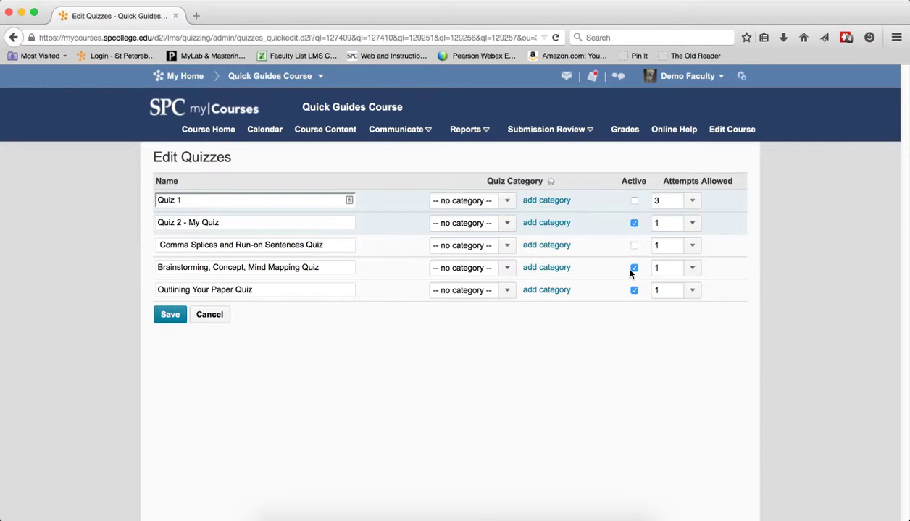
pyautogui.click(690, 222)
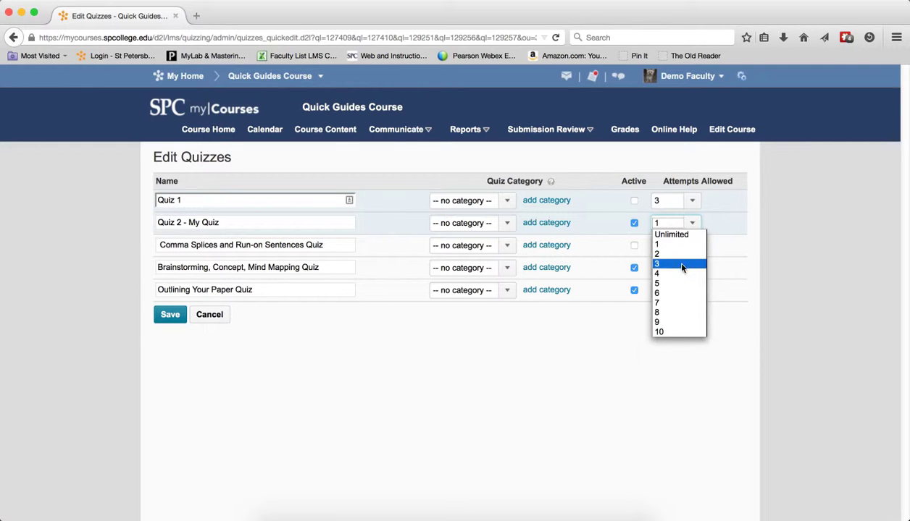
pyautogui.click(657, 262)
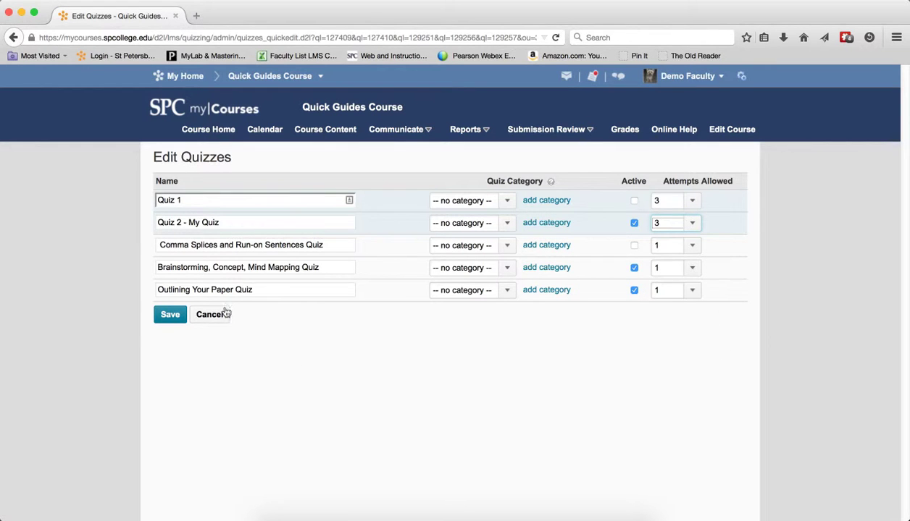
pyautogui.moveTo(174, 339)
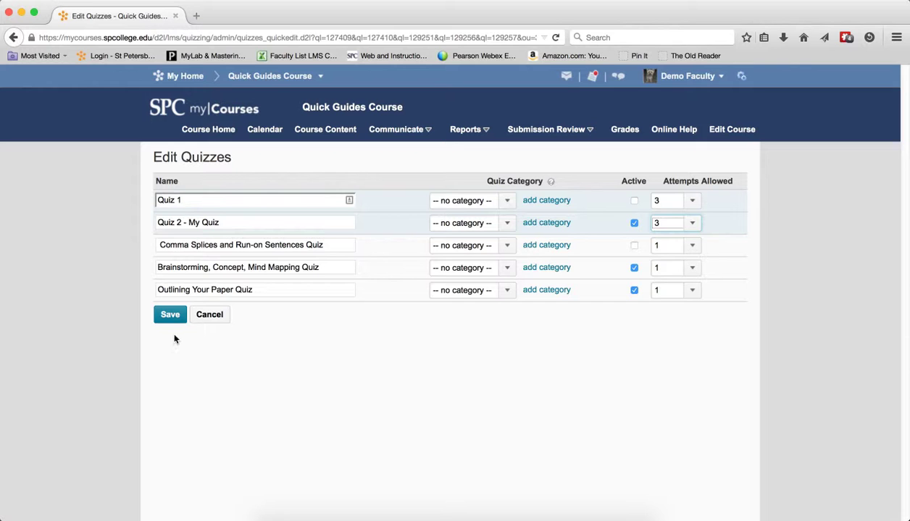
pyautogui.click(170, 314)
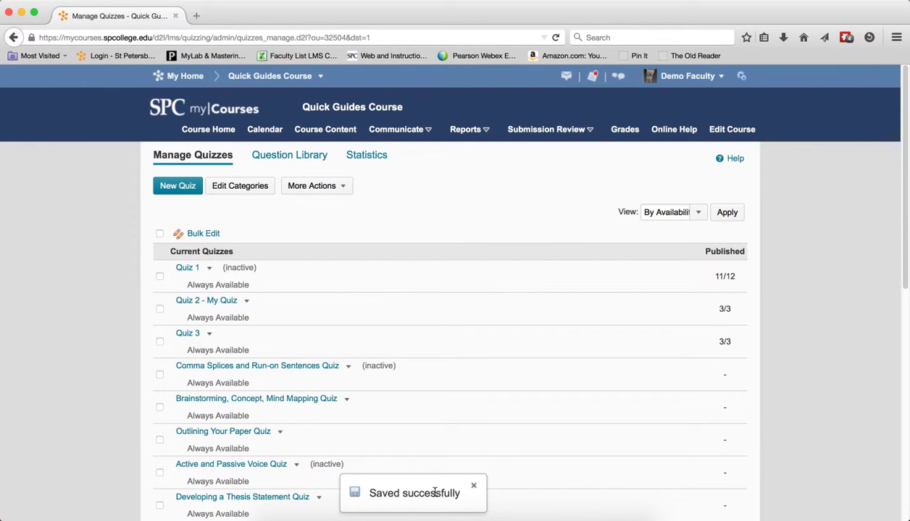
pyautogui.moveTo(219, 310)
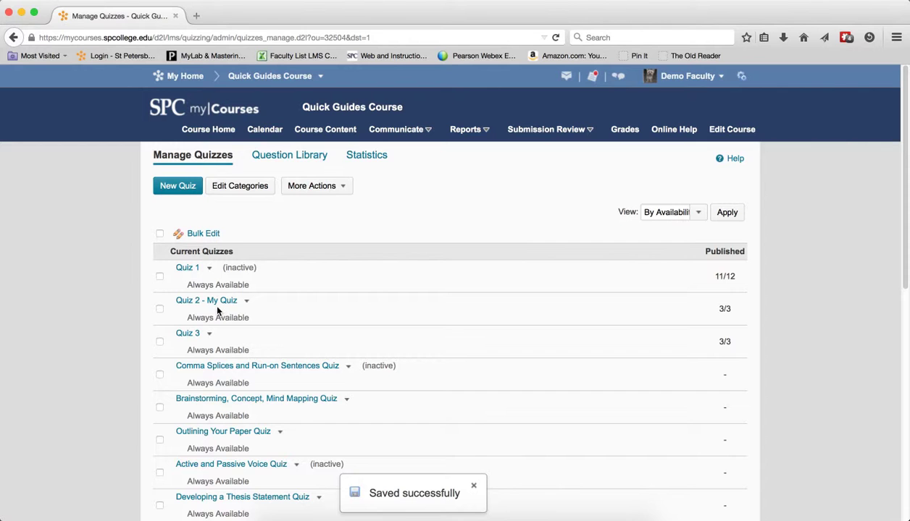